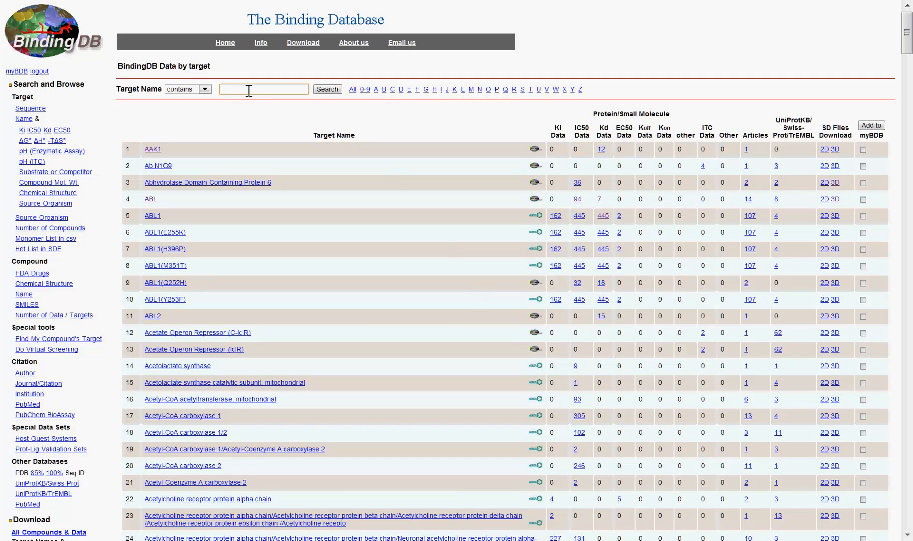
- Search targets by name for 'Abl', accepting the suggestion, and show the matching results
text(Abl)
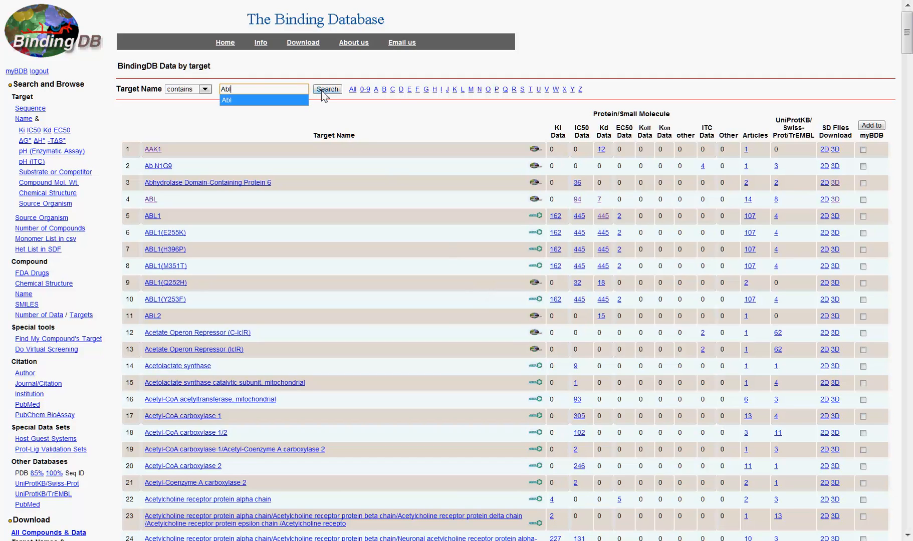
click(327, 89)
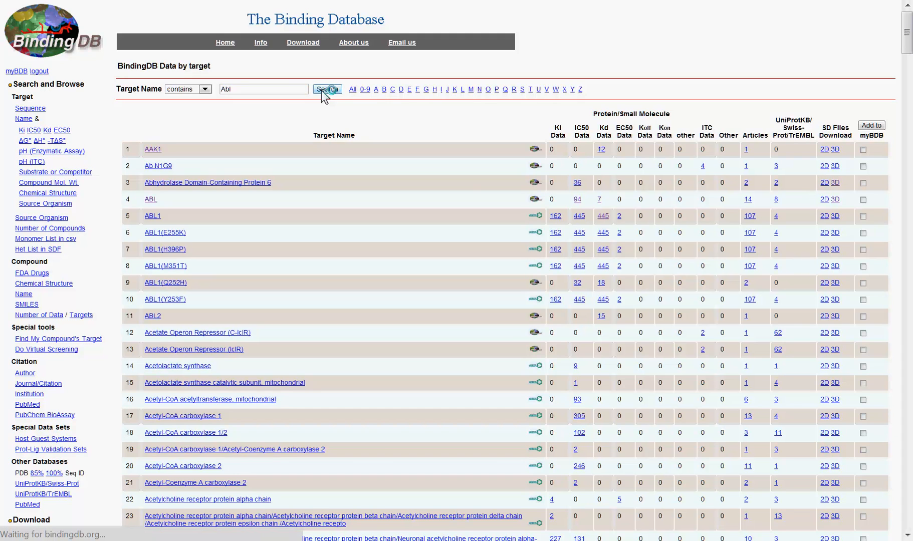
click(327, 90)
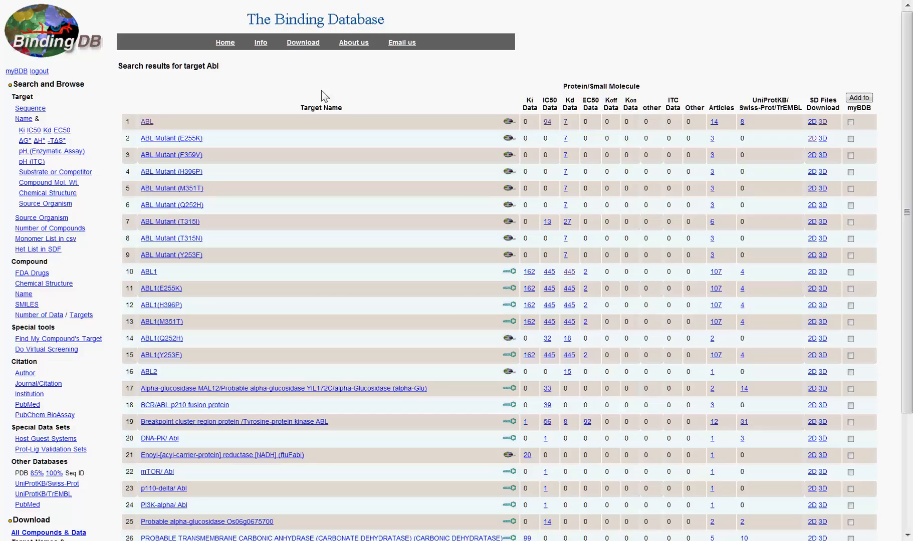
scroll(down, 3)
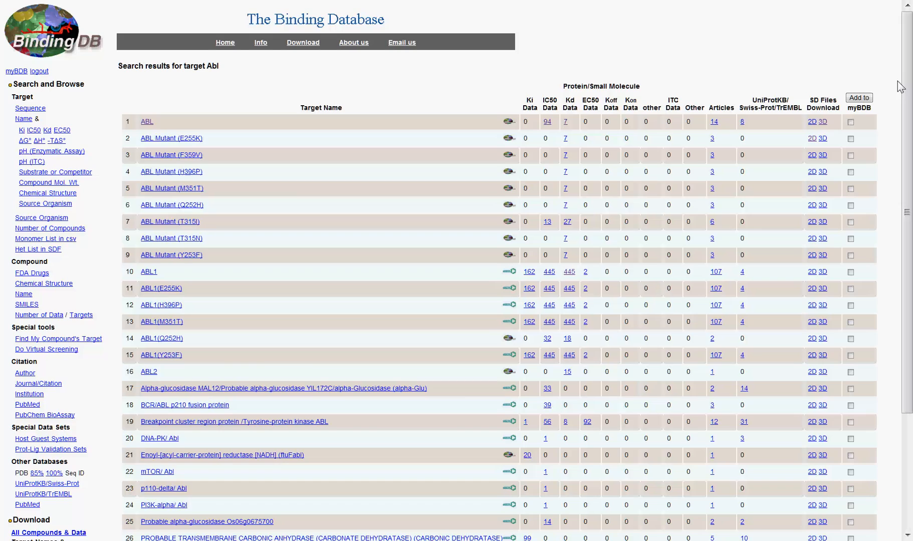
mouse_move(855, 82)
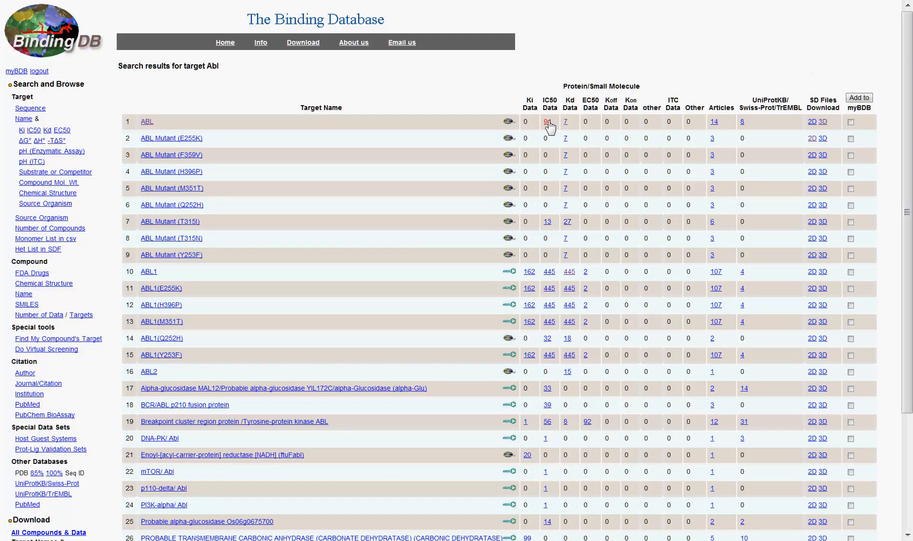
- Show the 94 IC50 hits recorded for the ABL target
click(546, 122)
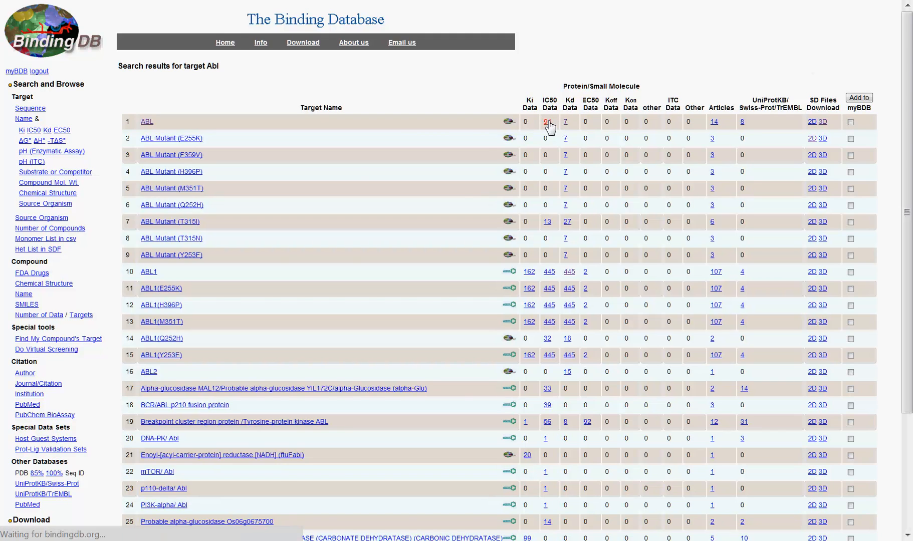
click(546, 122)
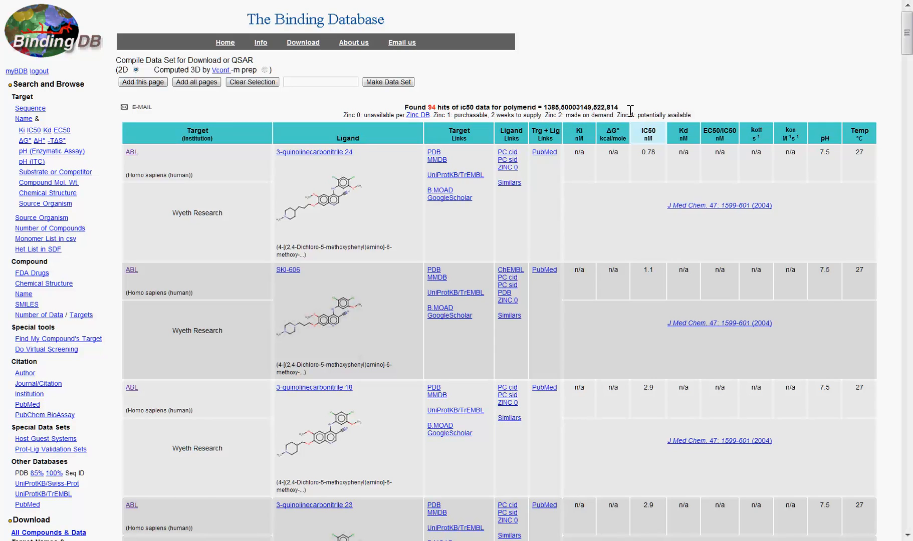
mouse_move(634, 116)
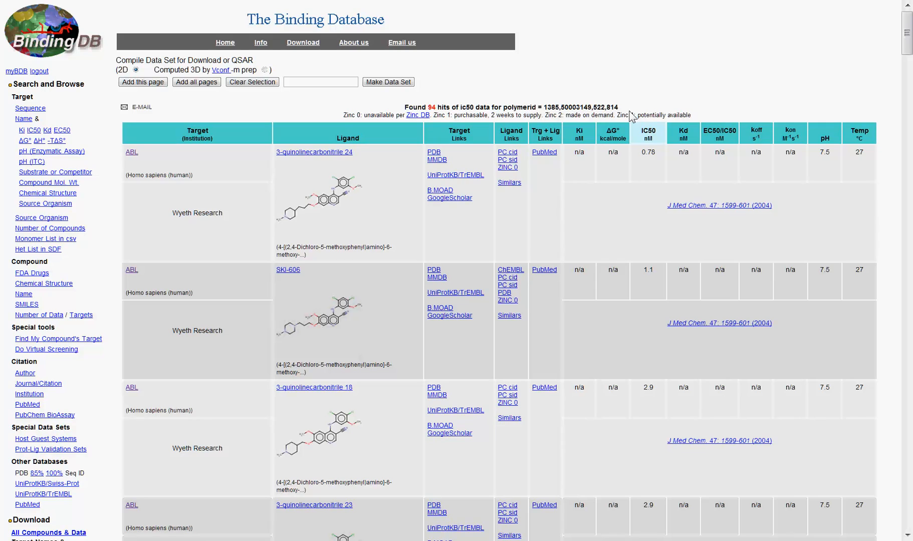
mouse_move(345, 68)
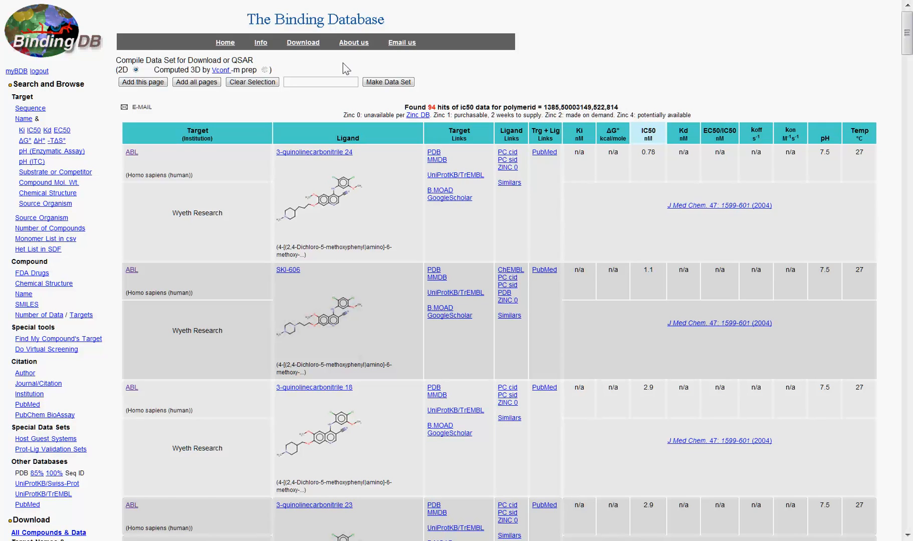
mouse_move(262, 77)
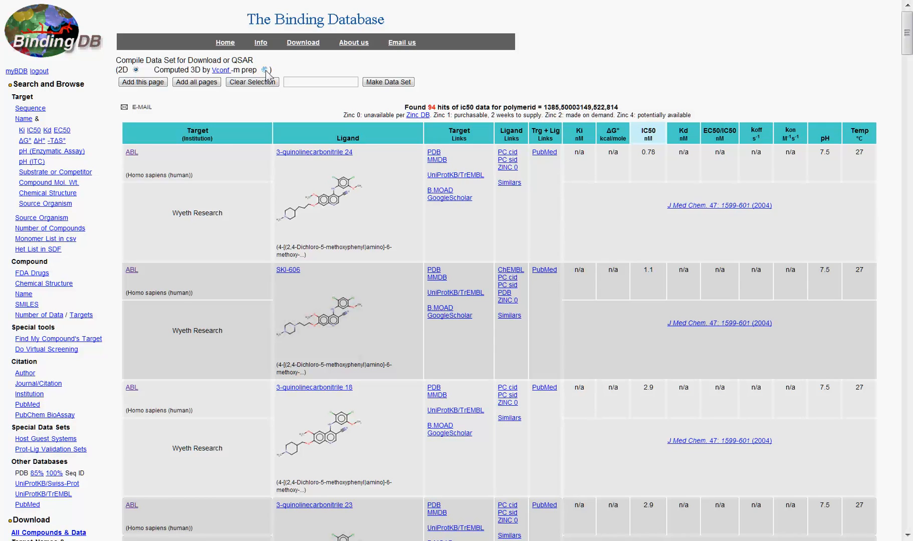
- Build a computed-3D data set from all pages of the 94 ABL IC50 hits
click(264, 70)
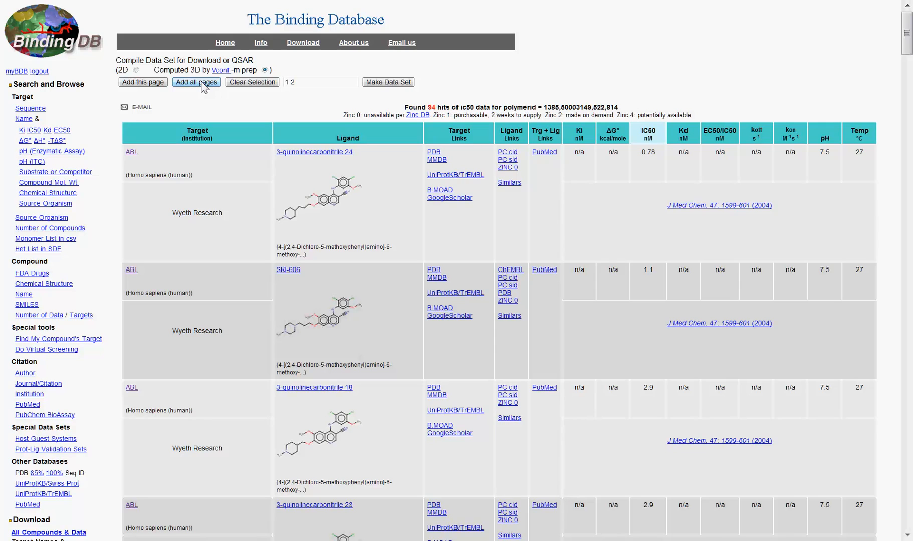
mouse_move(378, 87)
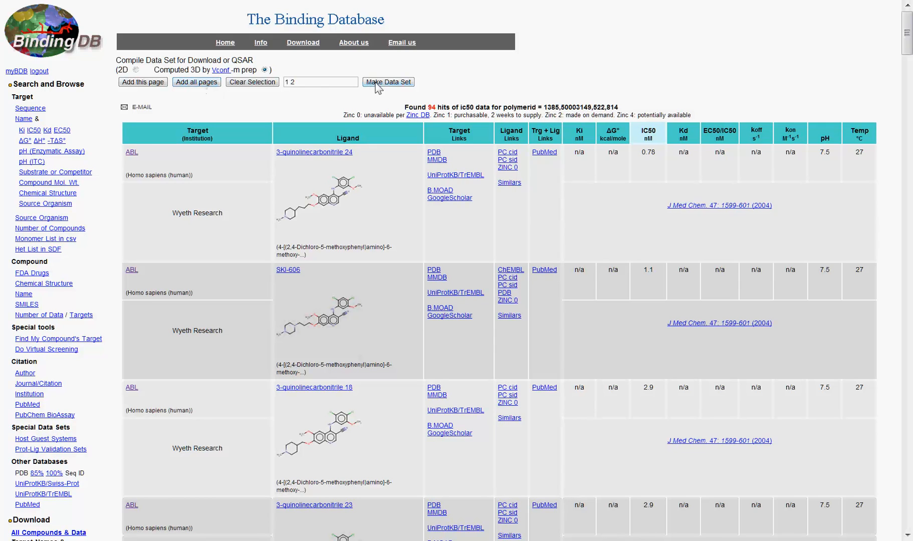
click(389, 82)
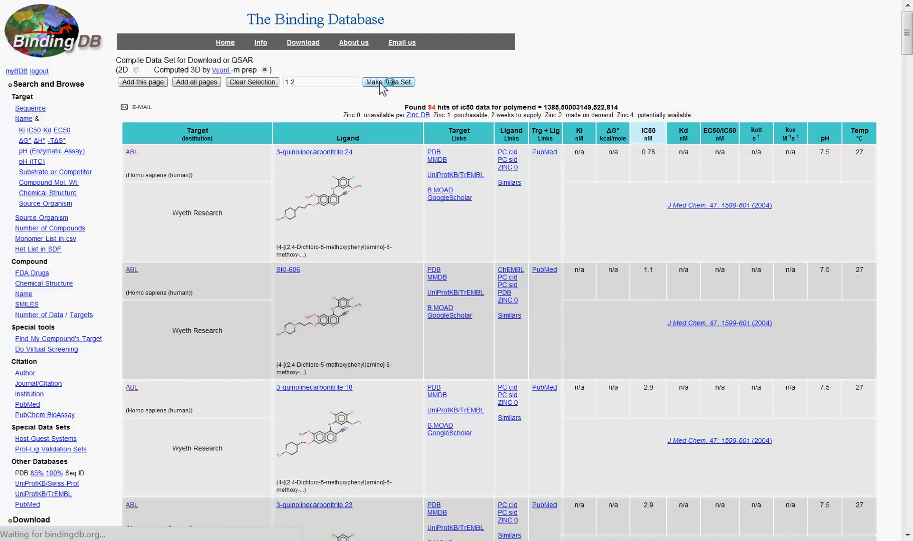
click(389, 83)
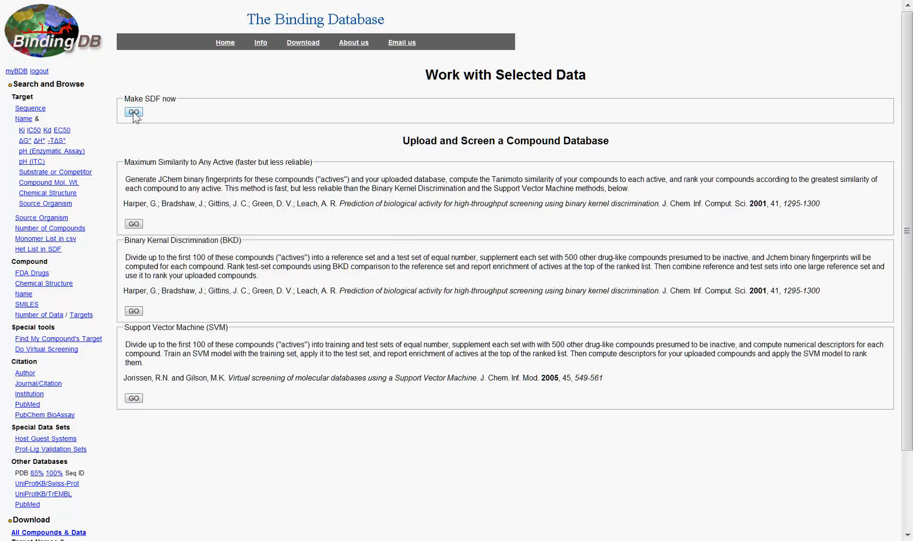
- Make an SDF from the data set and sign in to reach its download link
click(133, 112)
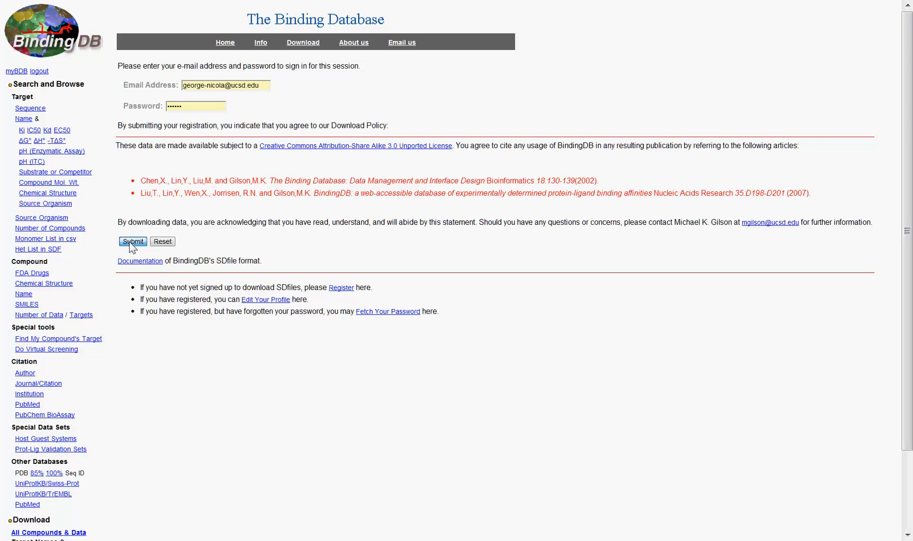
click(133, 242)
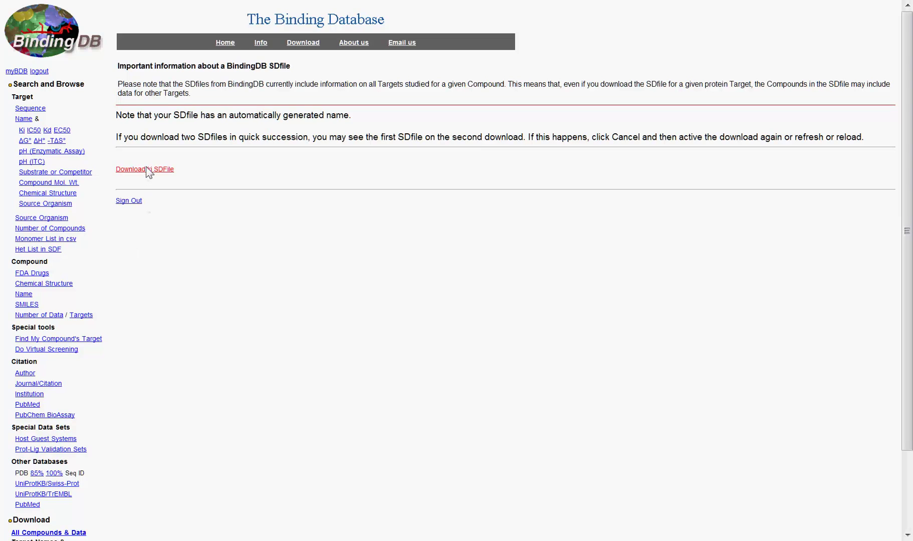
- Check the SDfile link's context options and return to the Abl target search results
right_click(146, 169)
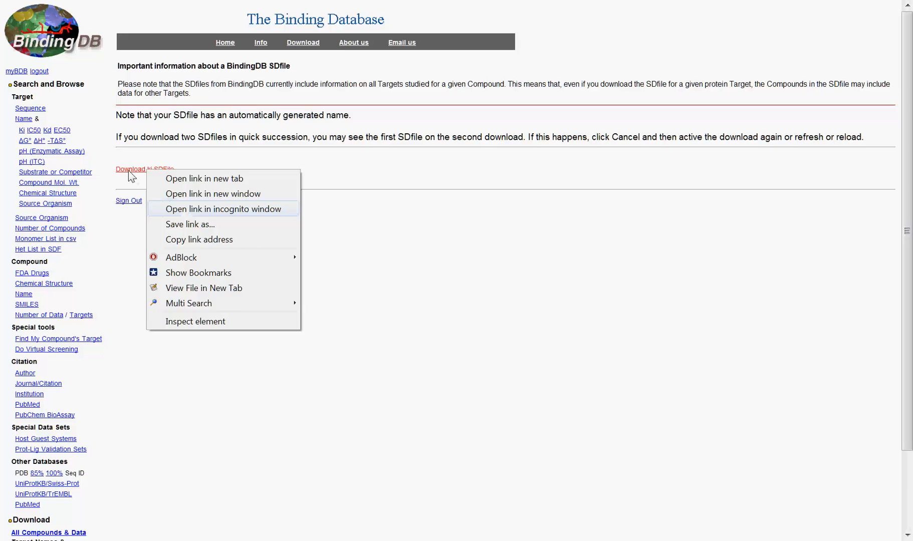
click(203, 288)
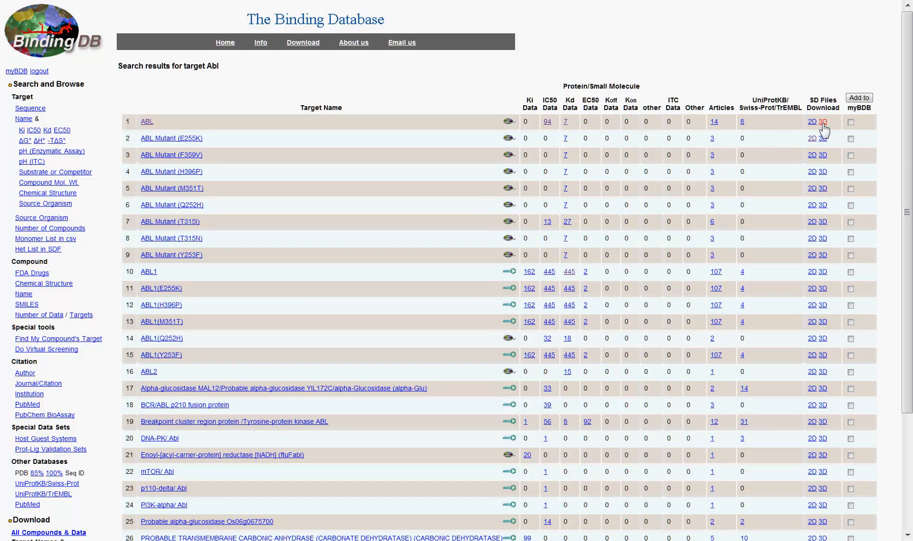
- Request the ABL target's 3D SD file so ABL_3D.sdf is ready for download
click(823, 122)
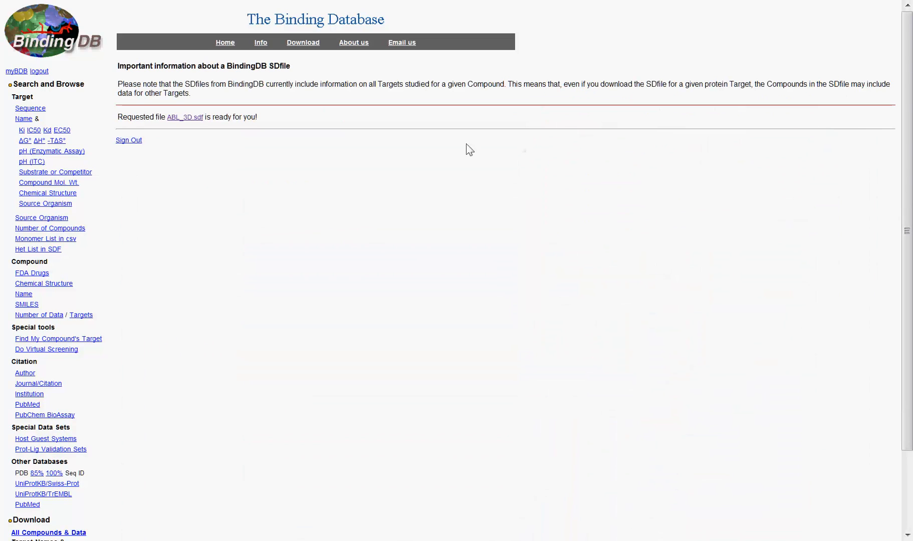